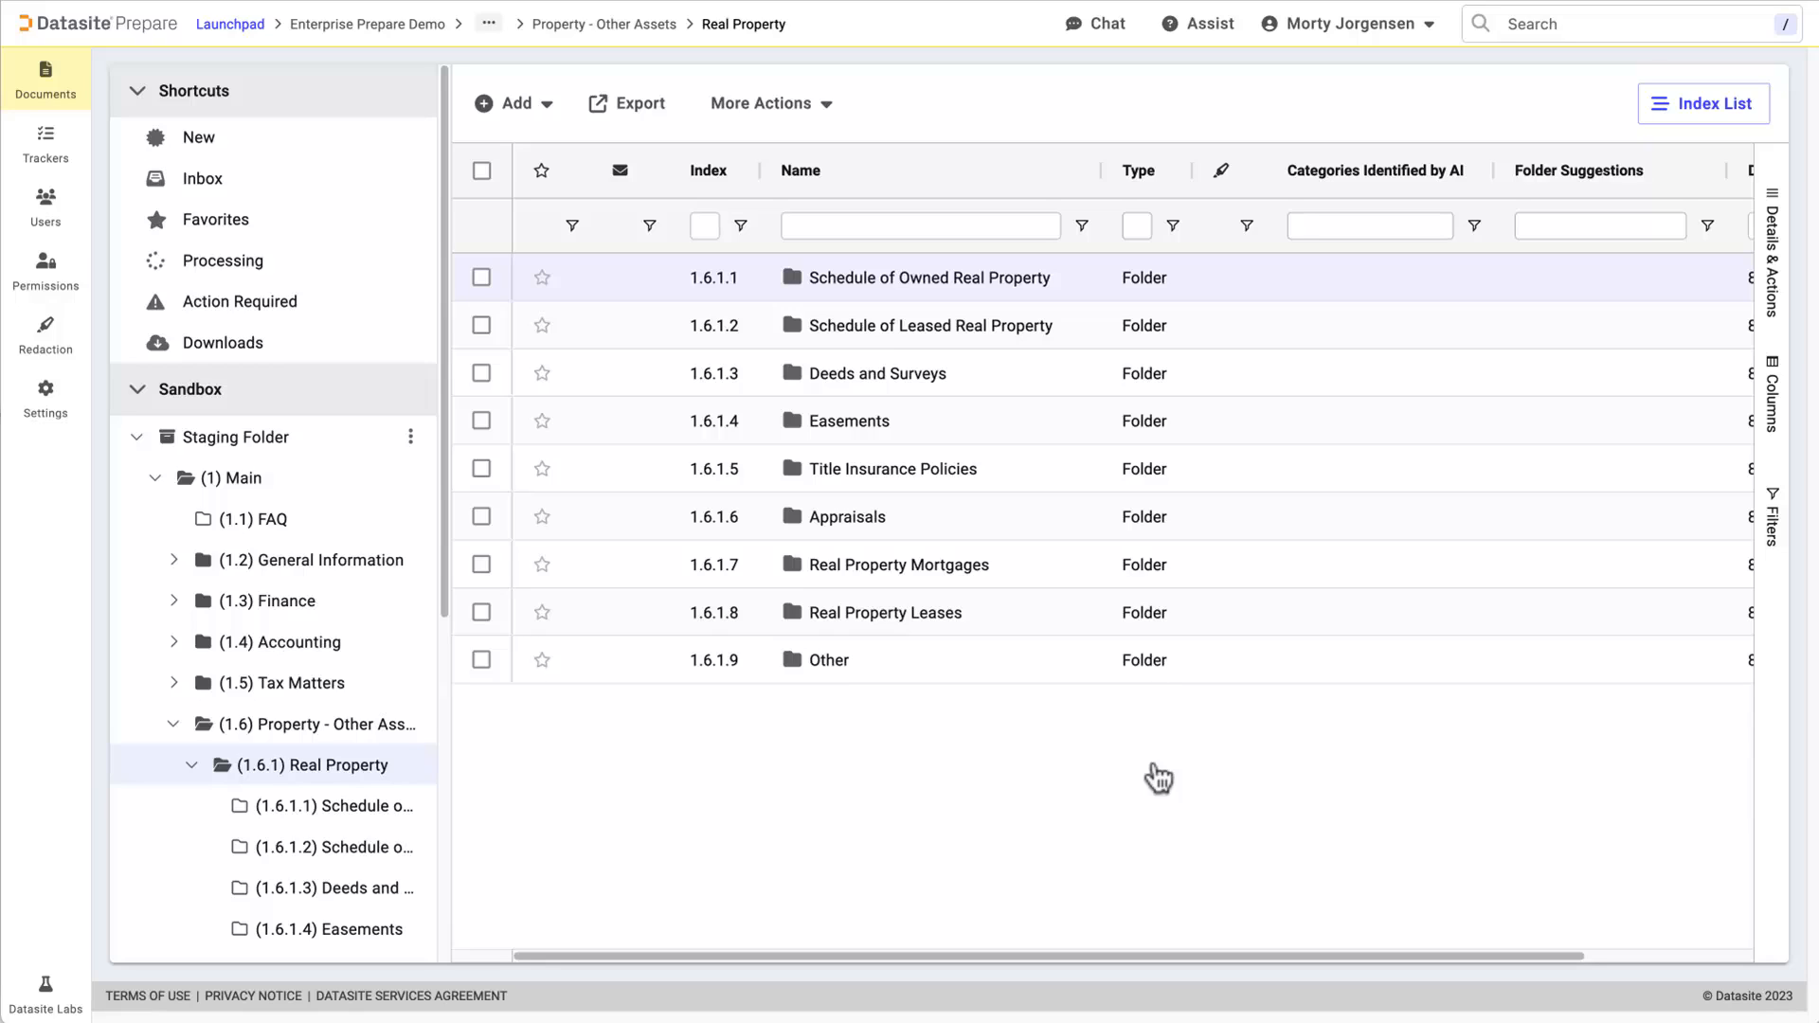
# Step: View the Municipal lease PDF's details, AI categories and folder suggestions in Real Property Leases
pyautogui.doubleClick(898, 612)
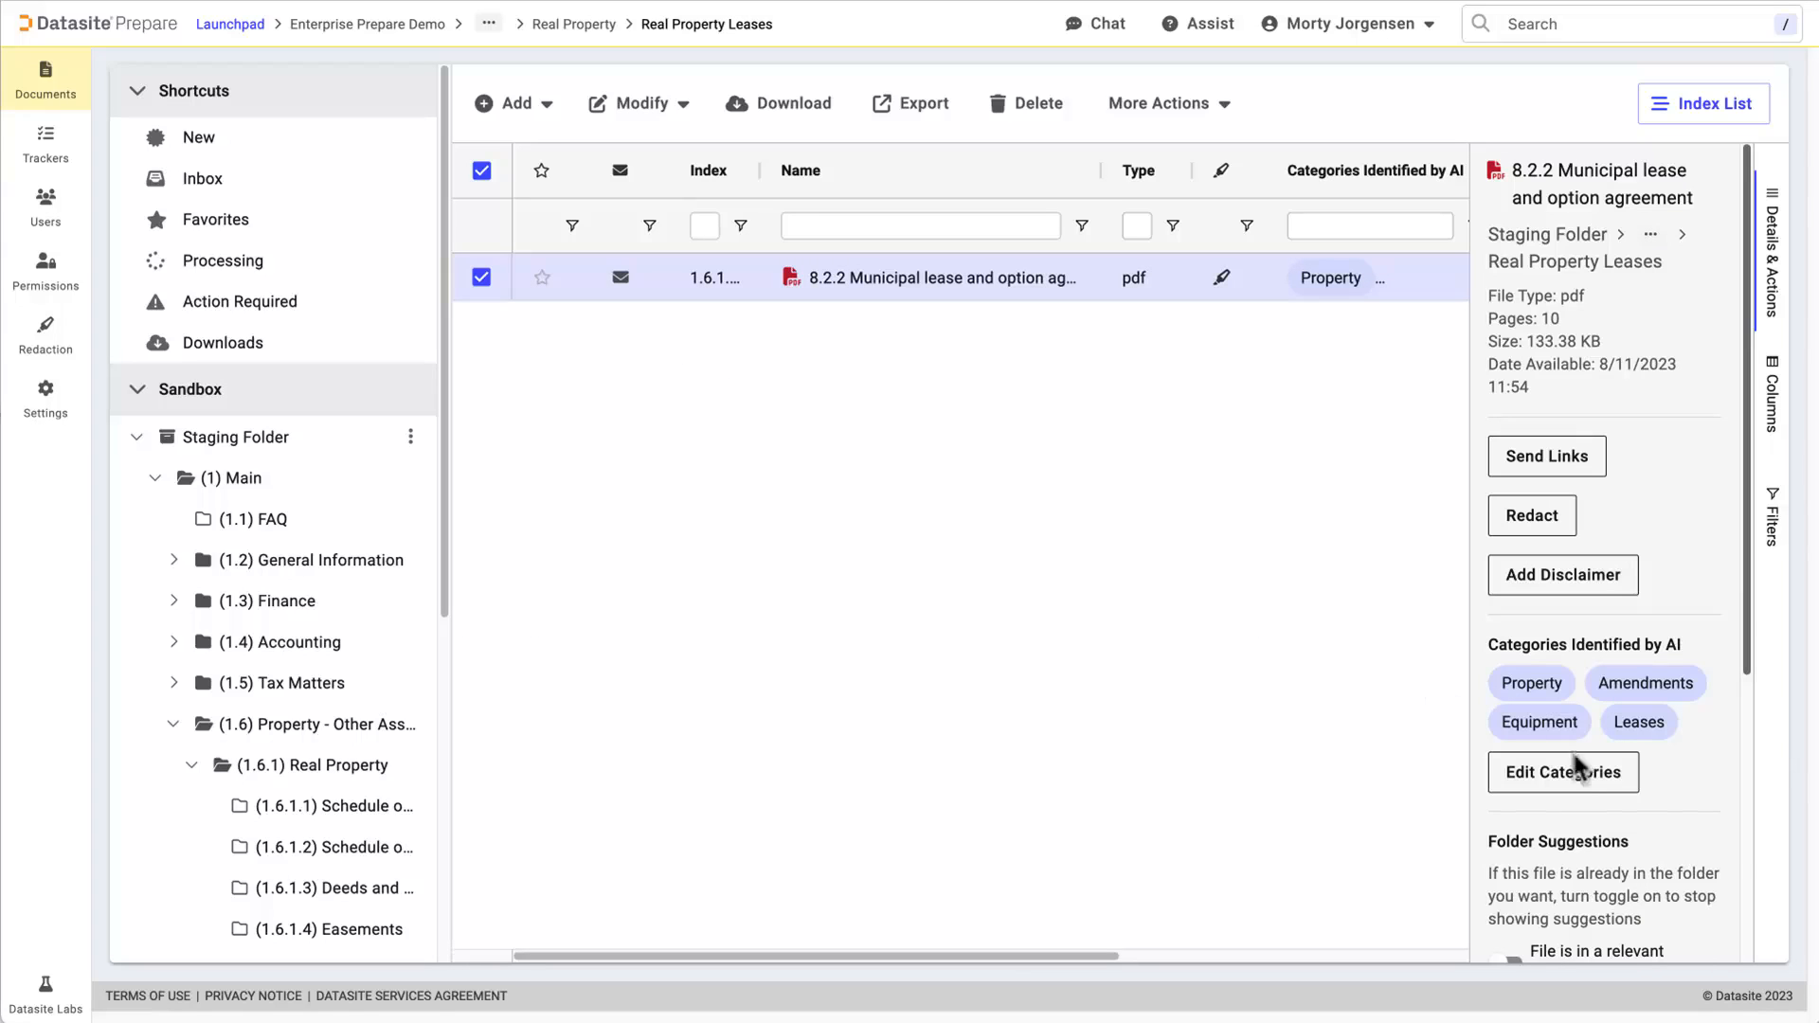
pyautogui.scroll(-3)
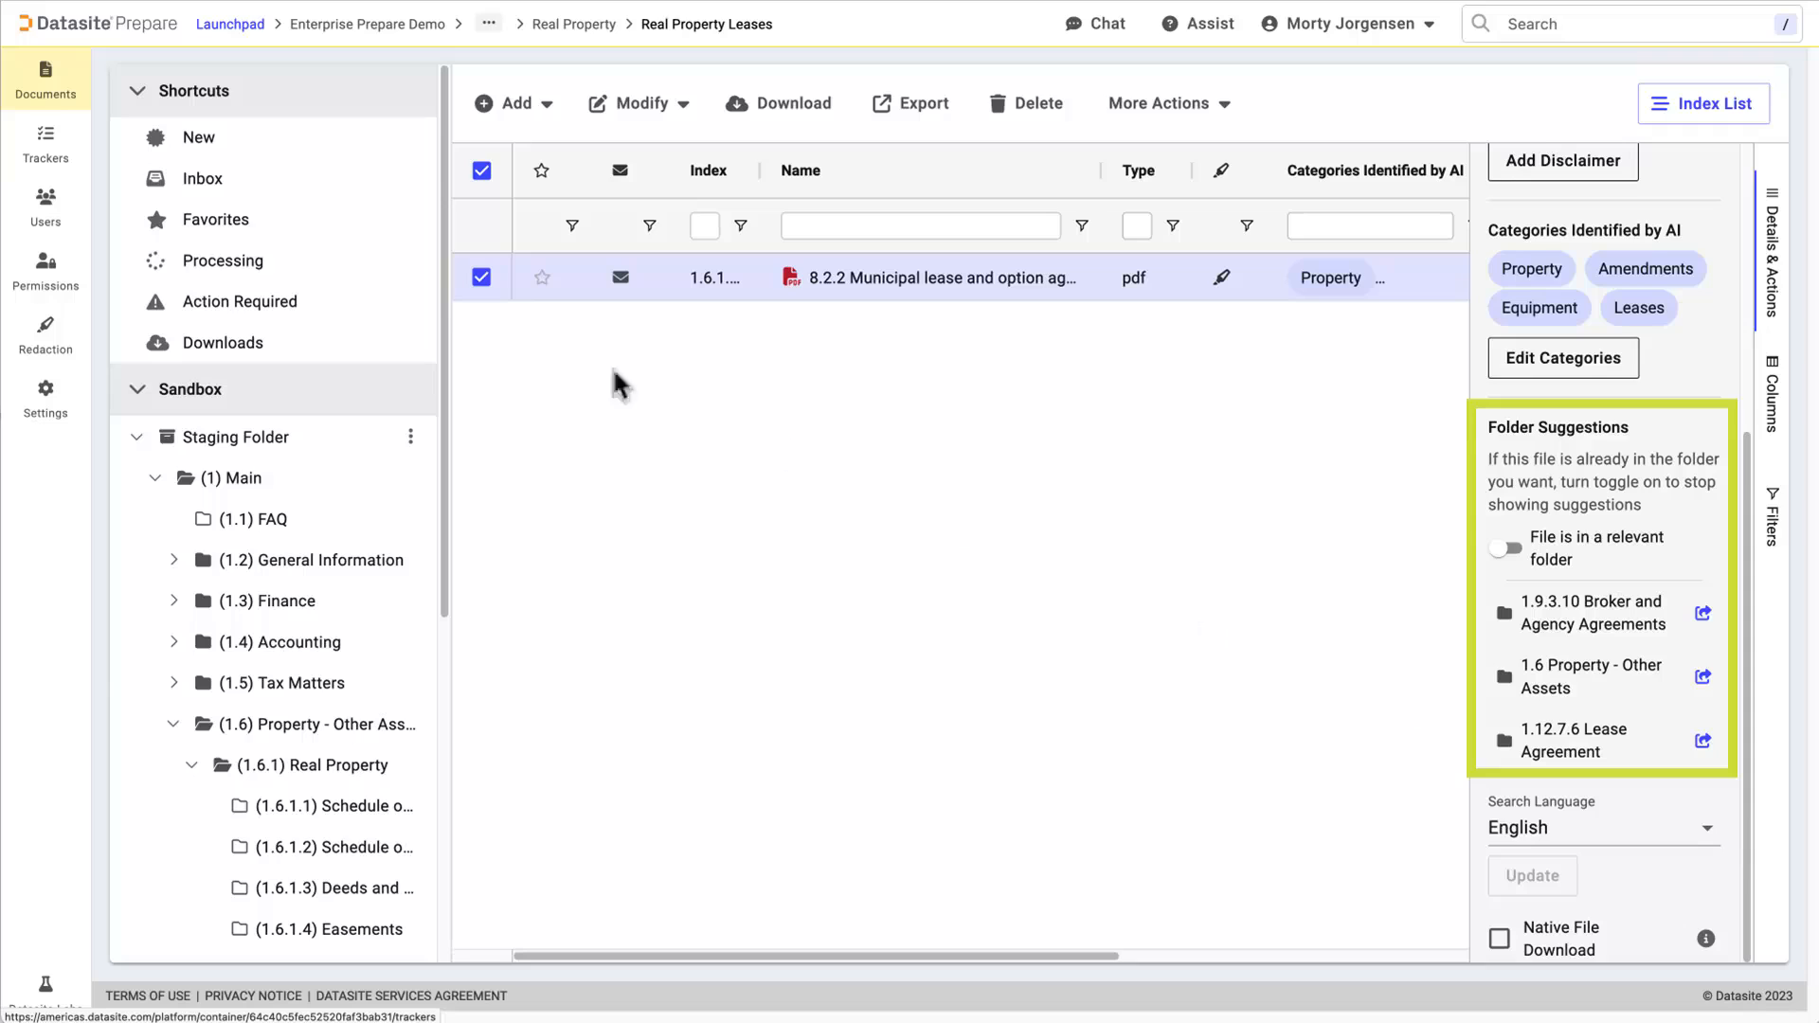
# Step: Show the document linked to request 1.6.1.8 Real Property Leases in the Main tracker, glancing at the Add menu
pyautogui.click(46, 142)
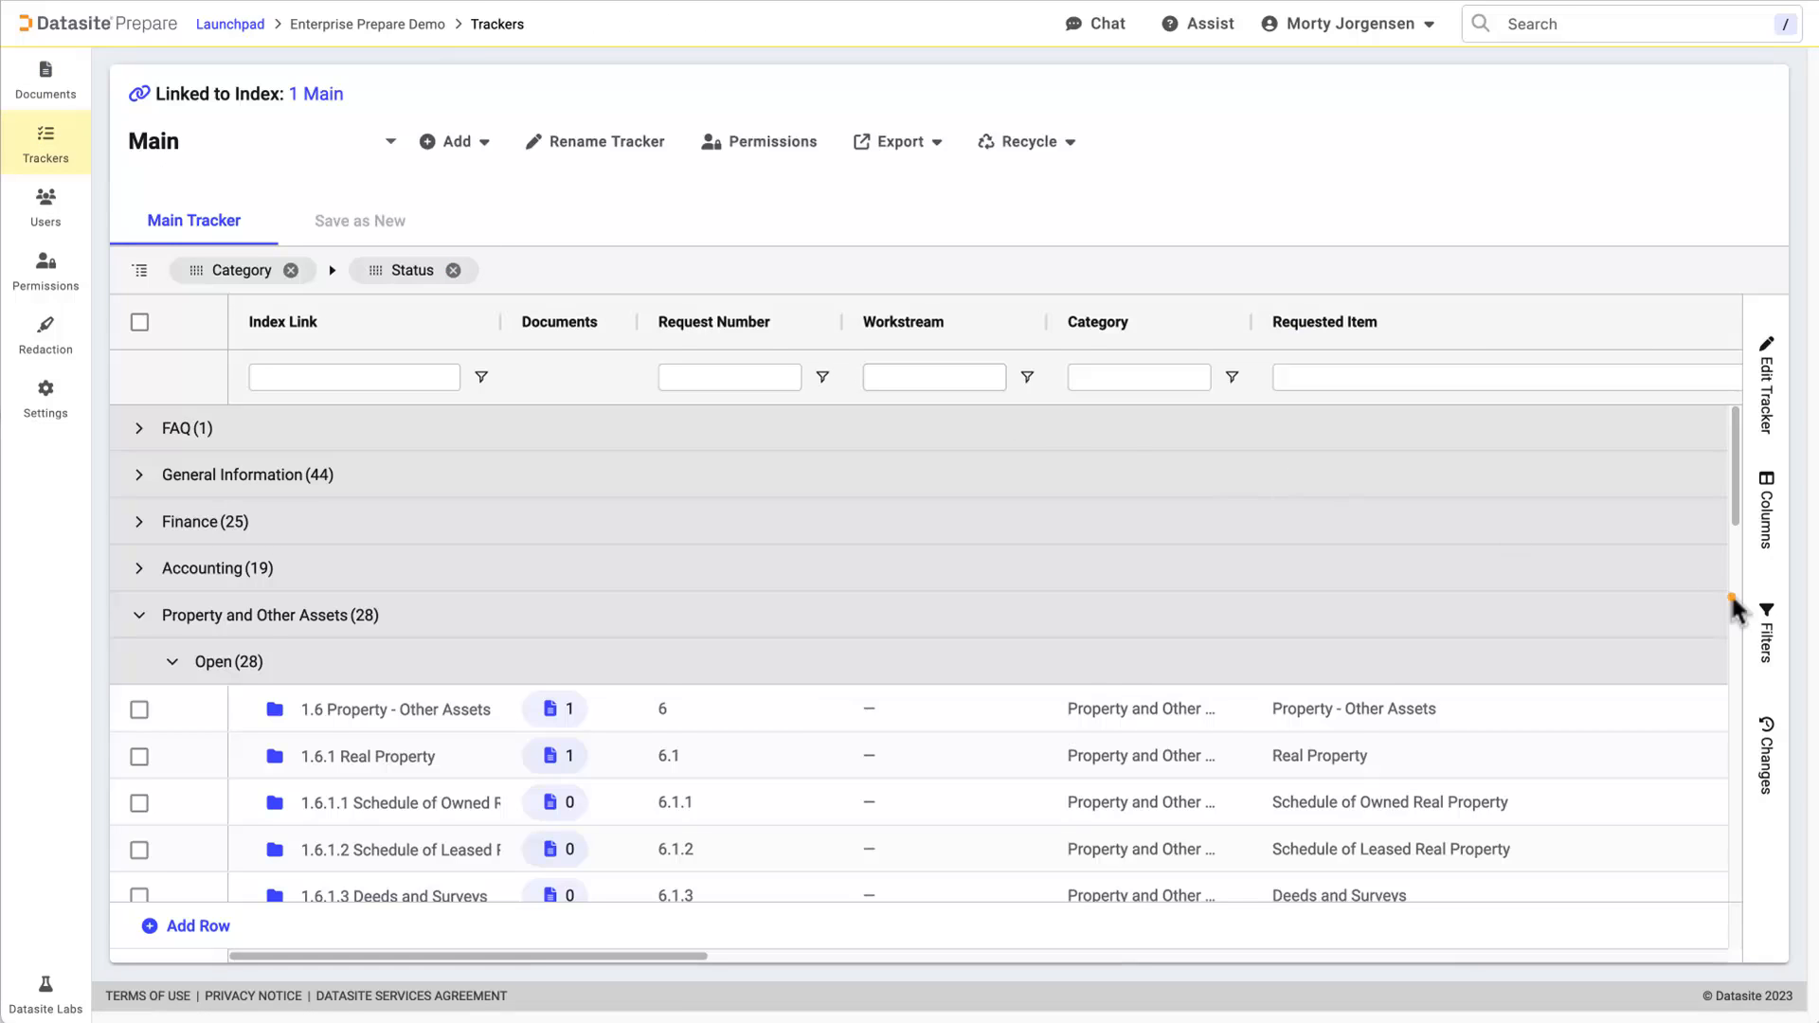
pyautogui.click(556, 667)
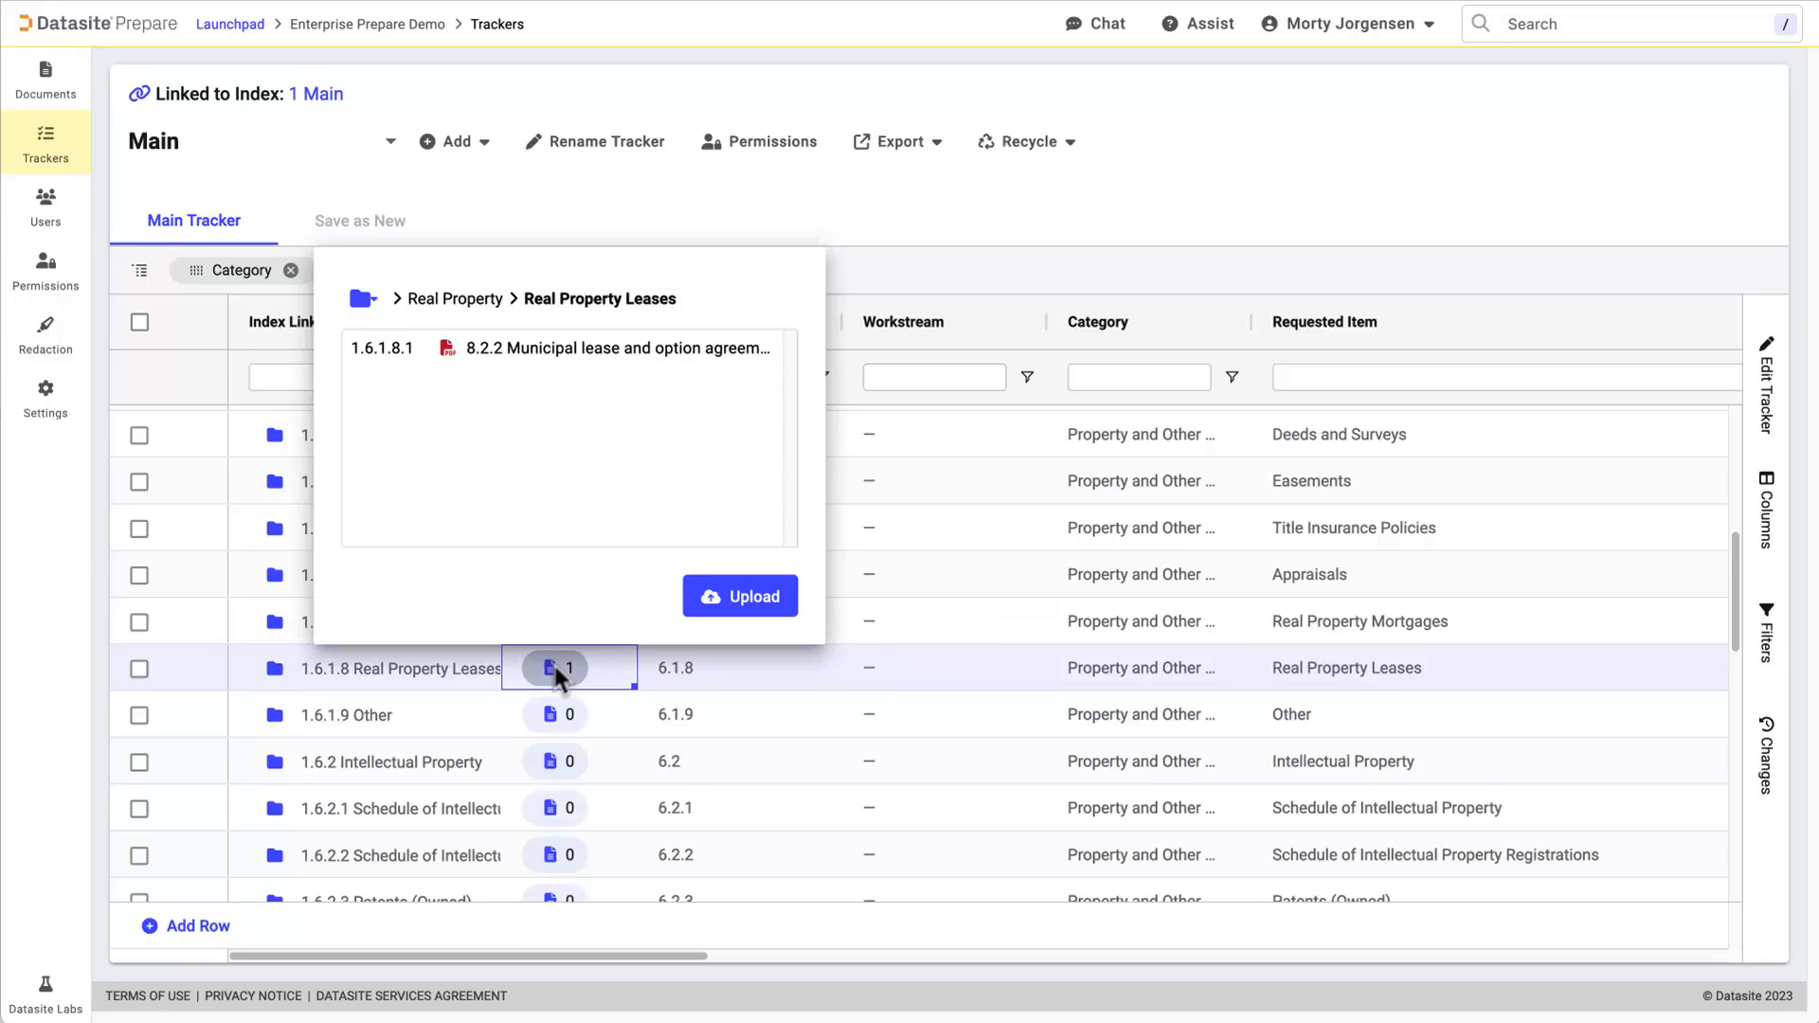
pyautogui.moveTo(569, 569)
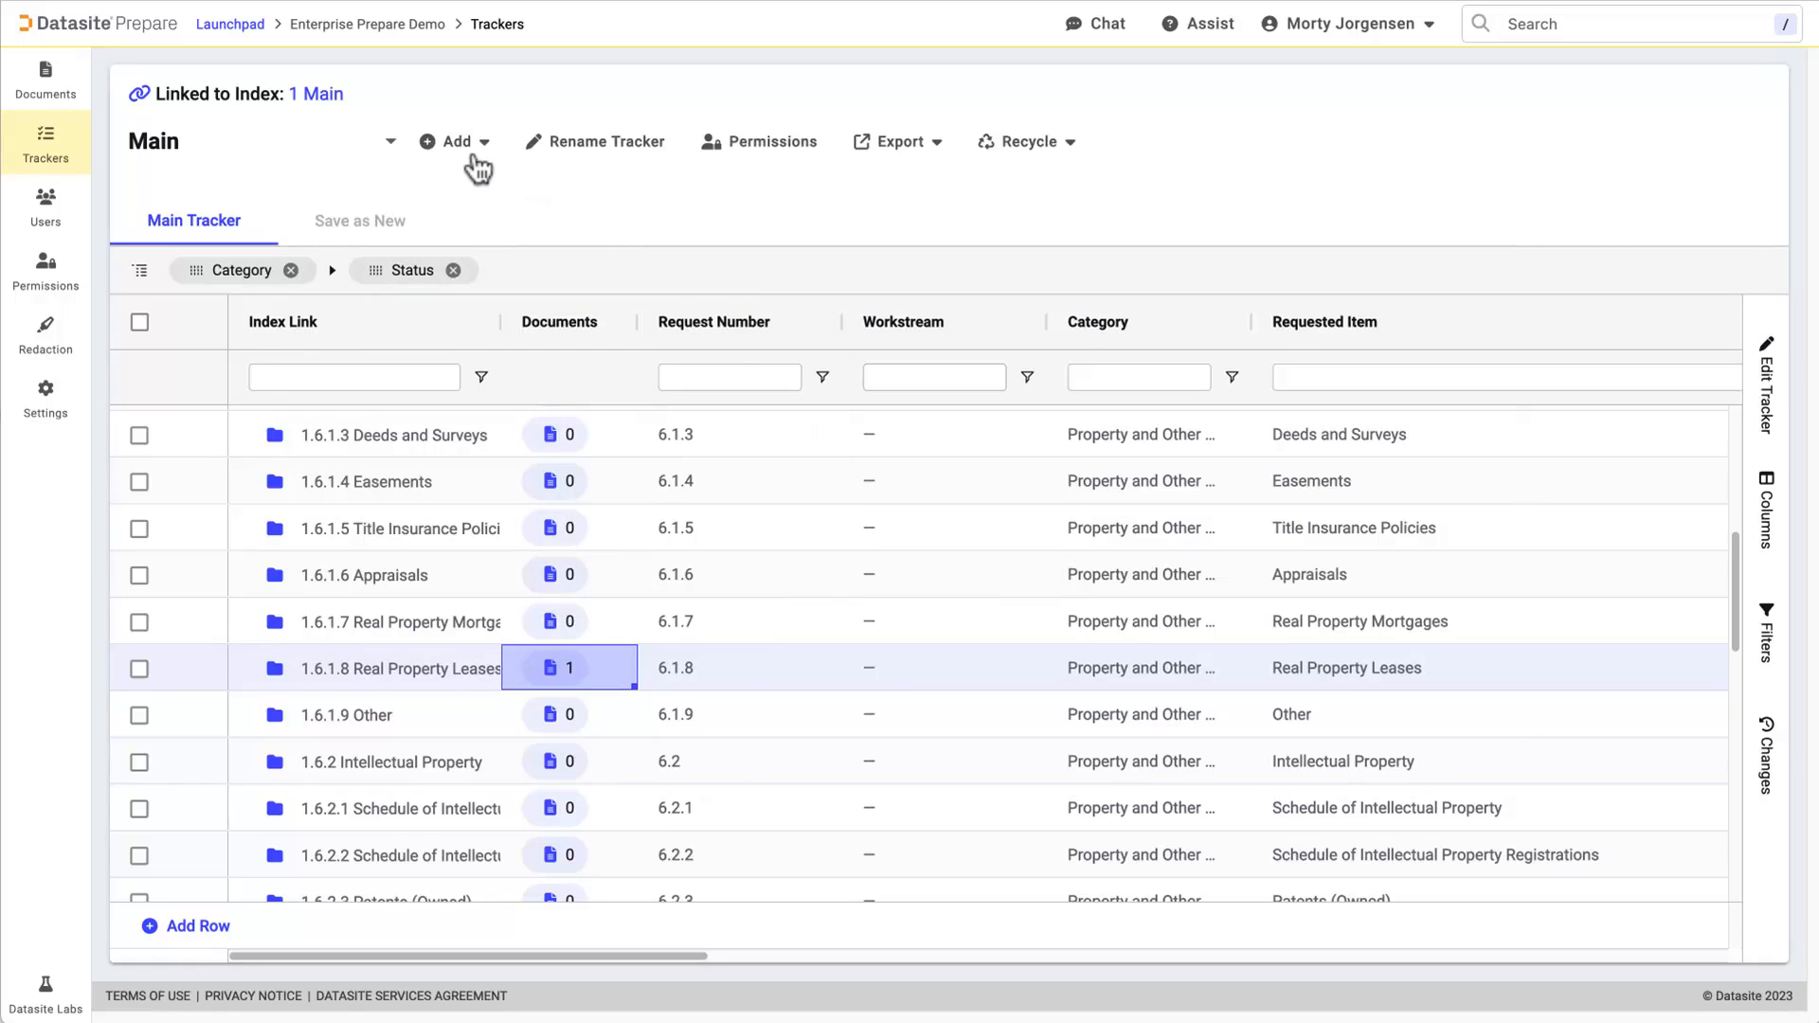
pyautogui.click(453, 143)
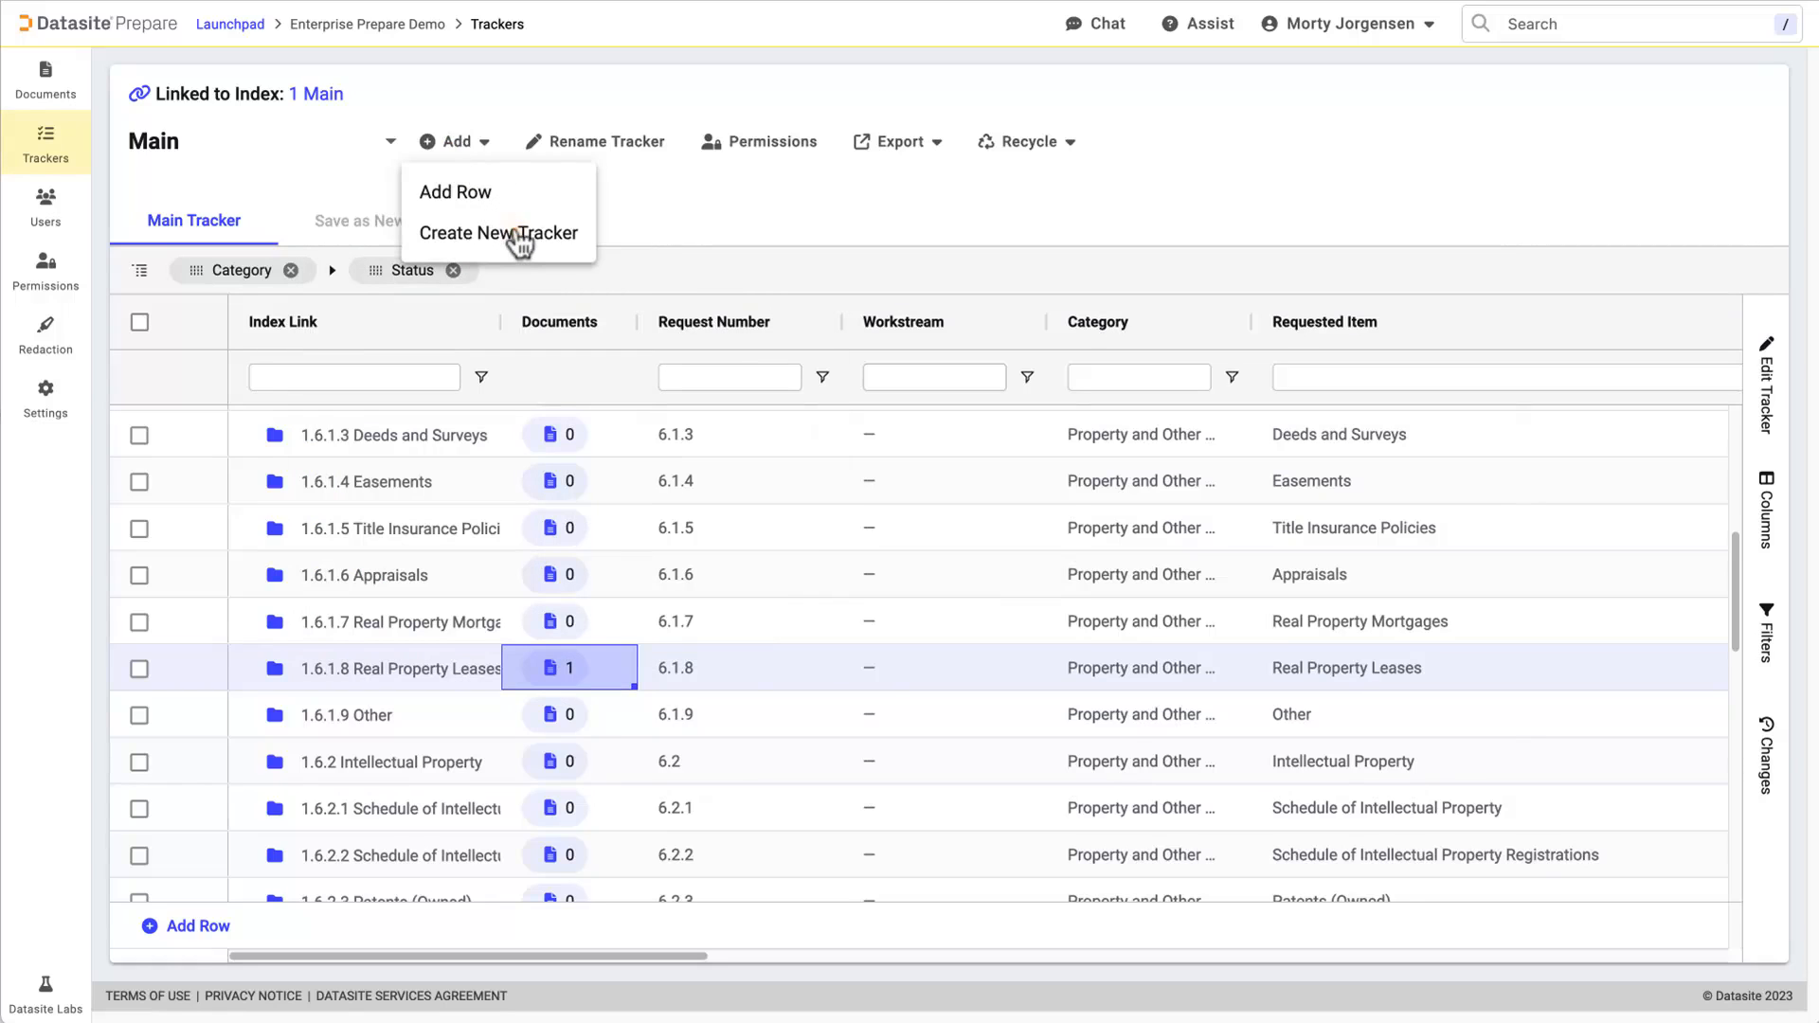
pyautogui.click(499, 233)
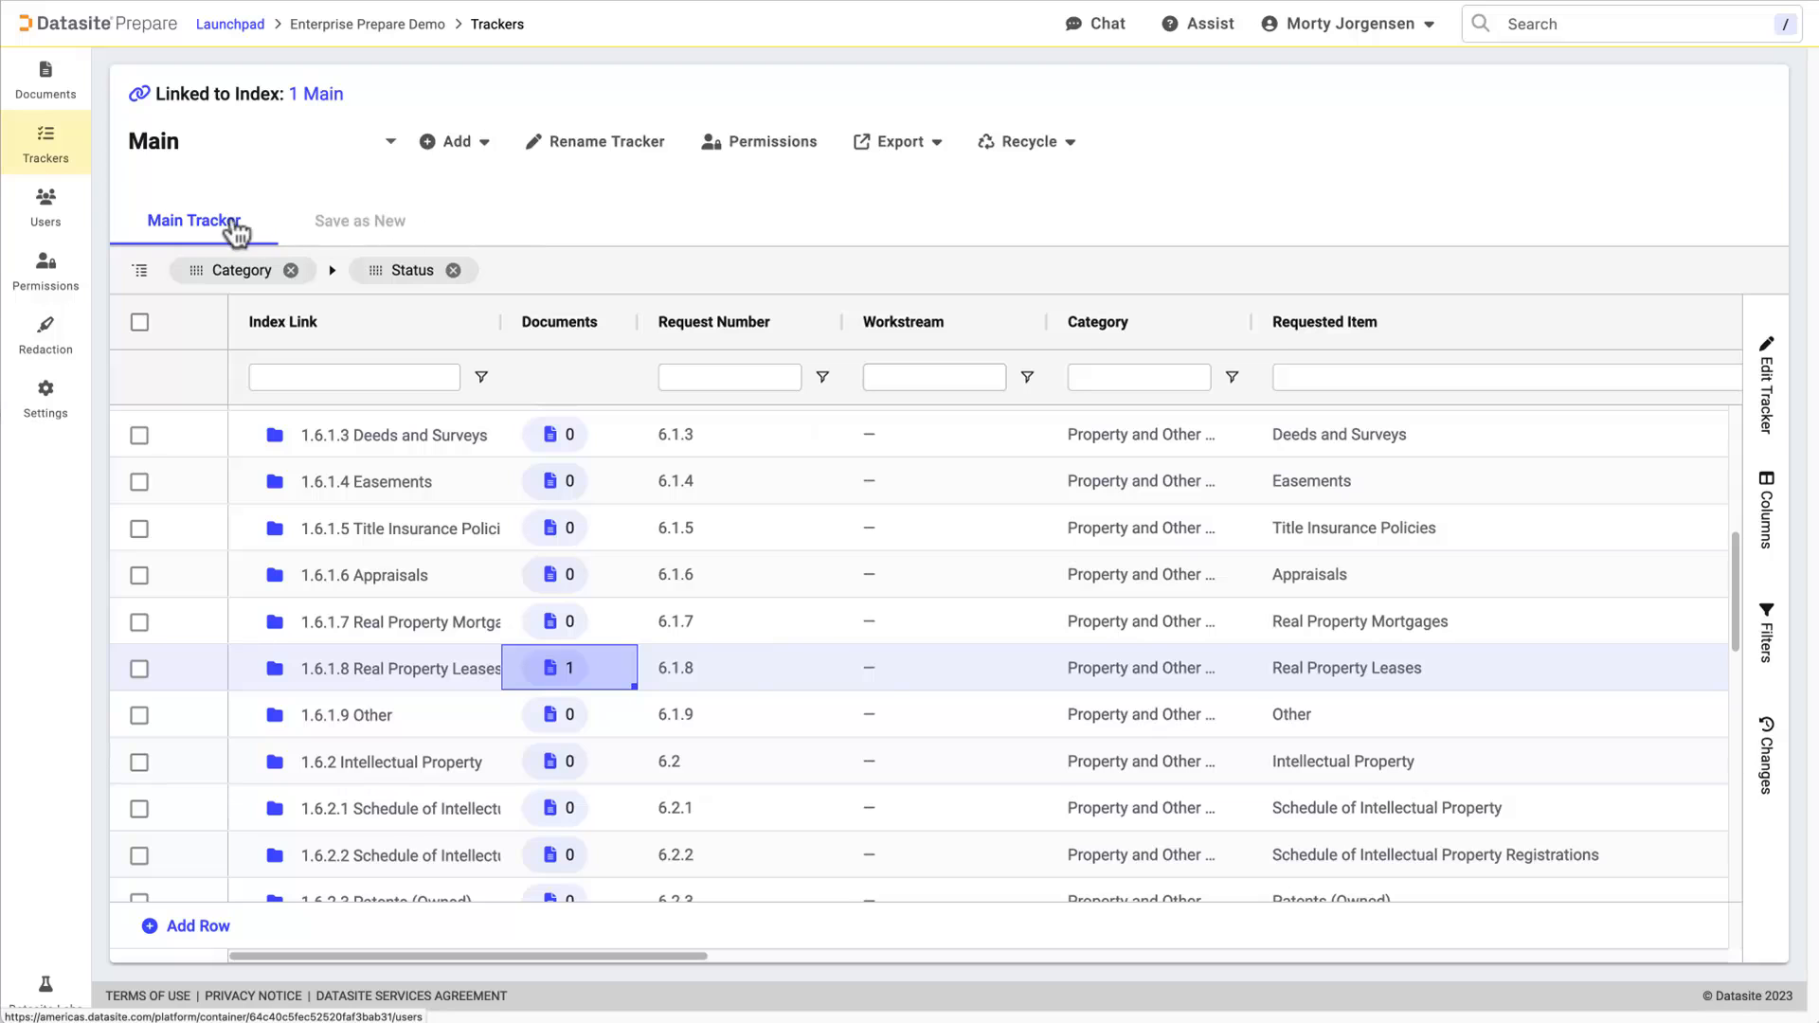
# Step: Review project users, cancel the Invite New Users form, and list the Admins and Uploaders analytics teams
pyautogui.click(44, 206)
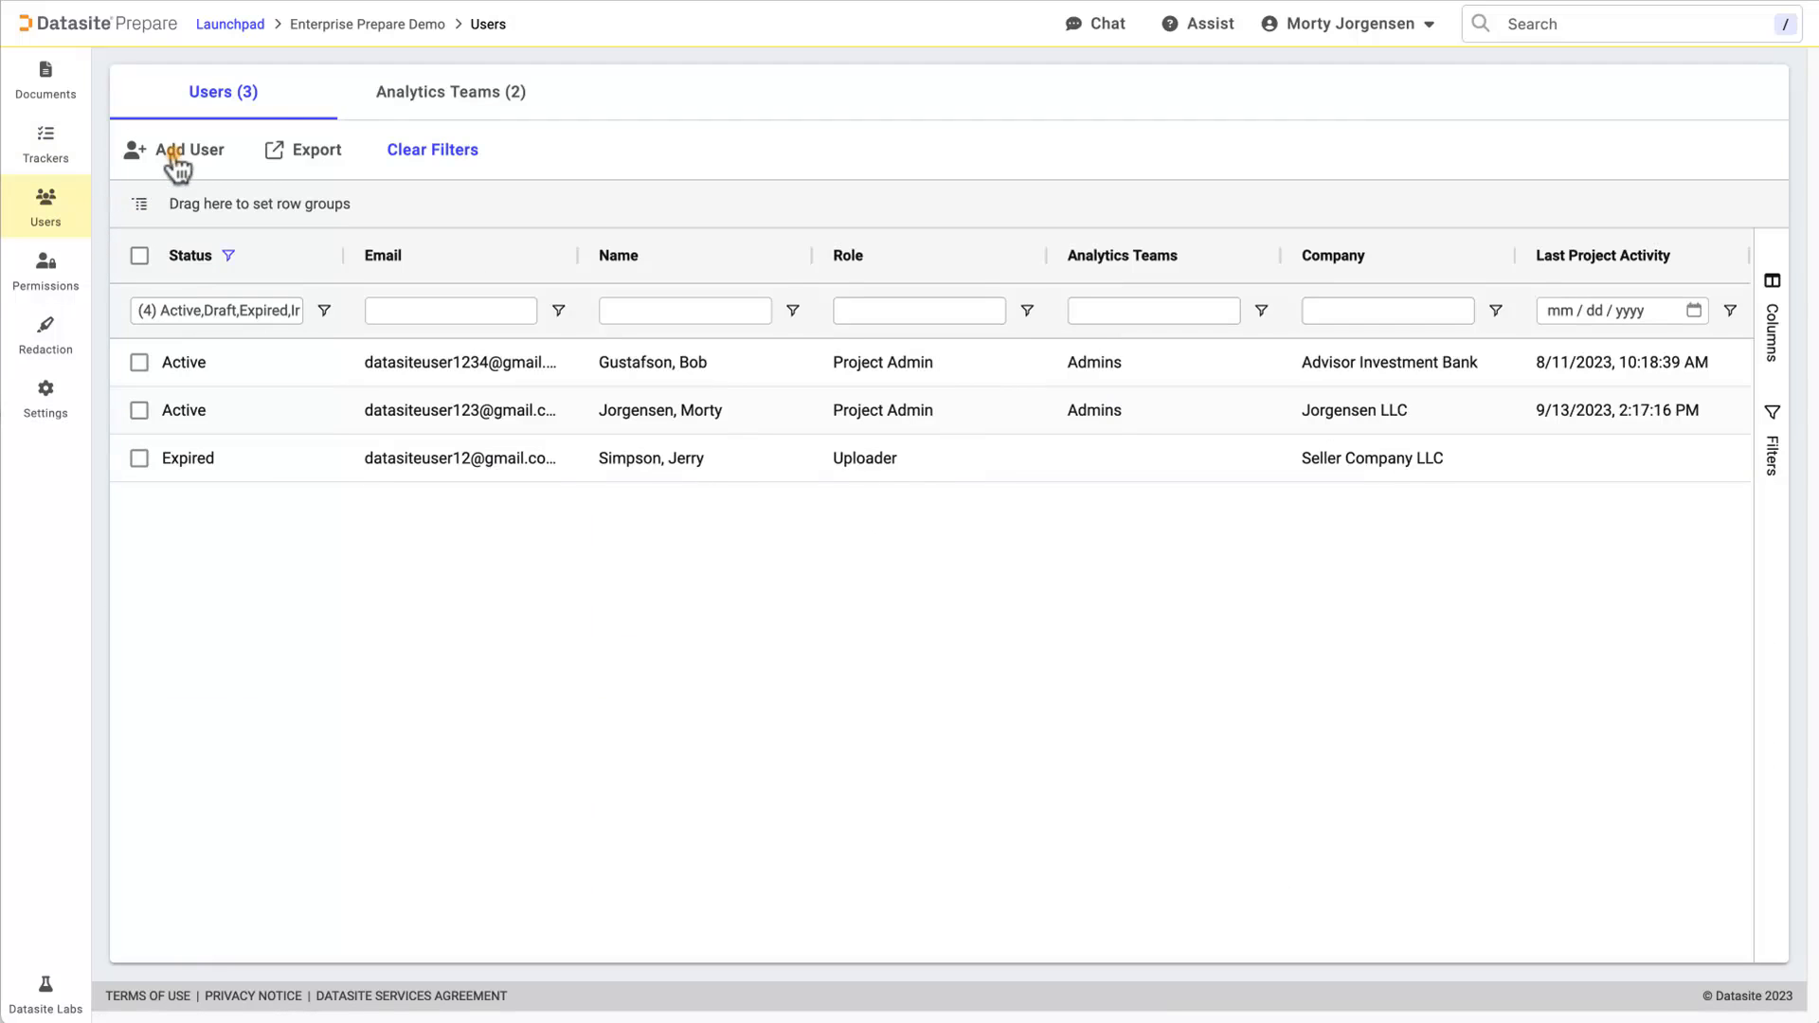
pyautogui.click(188, 148)
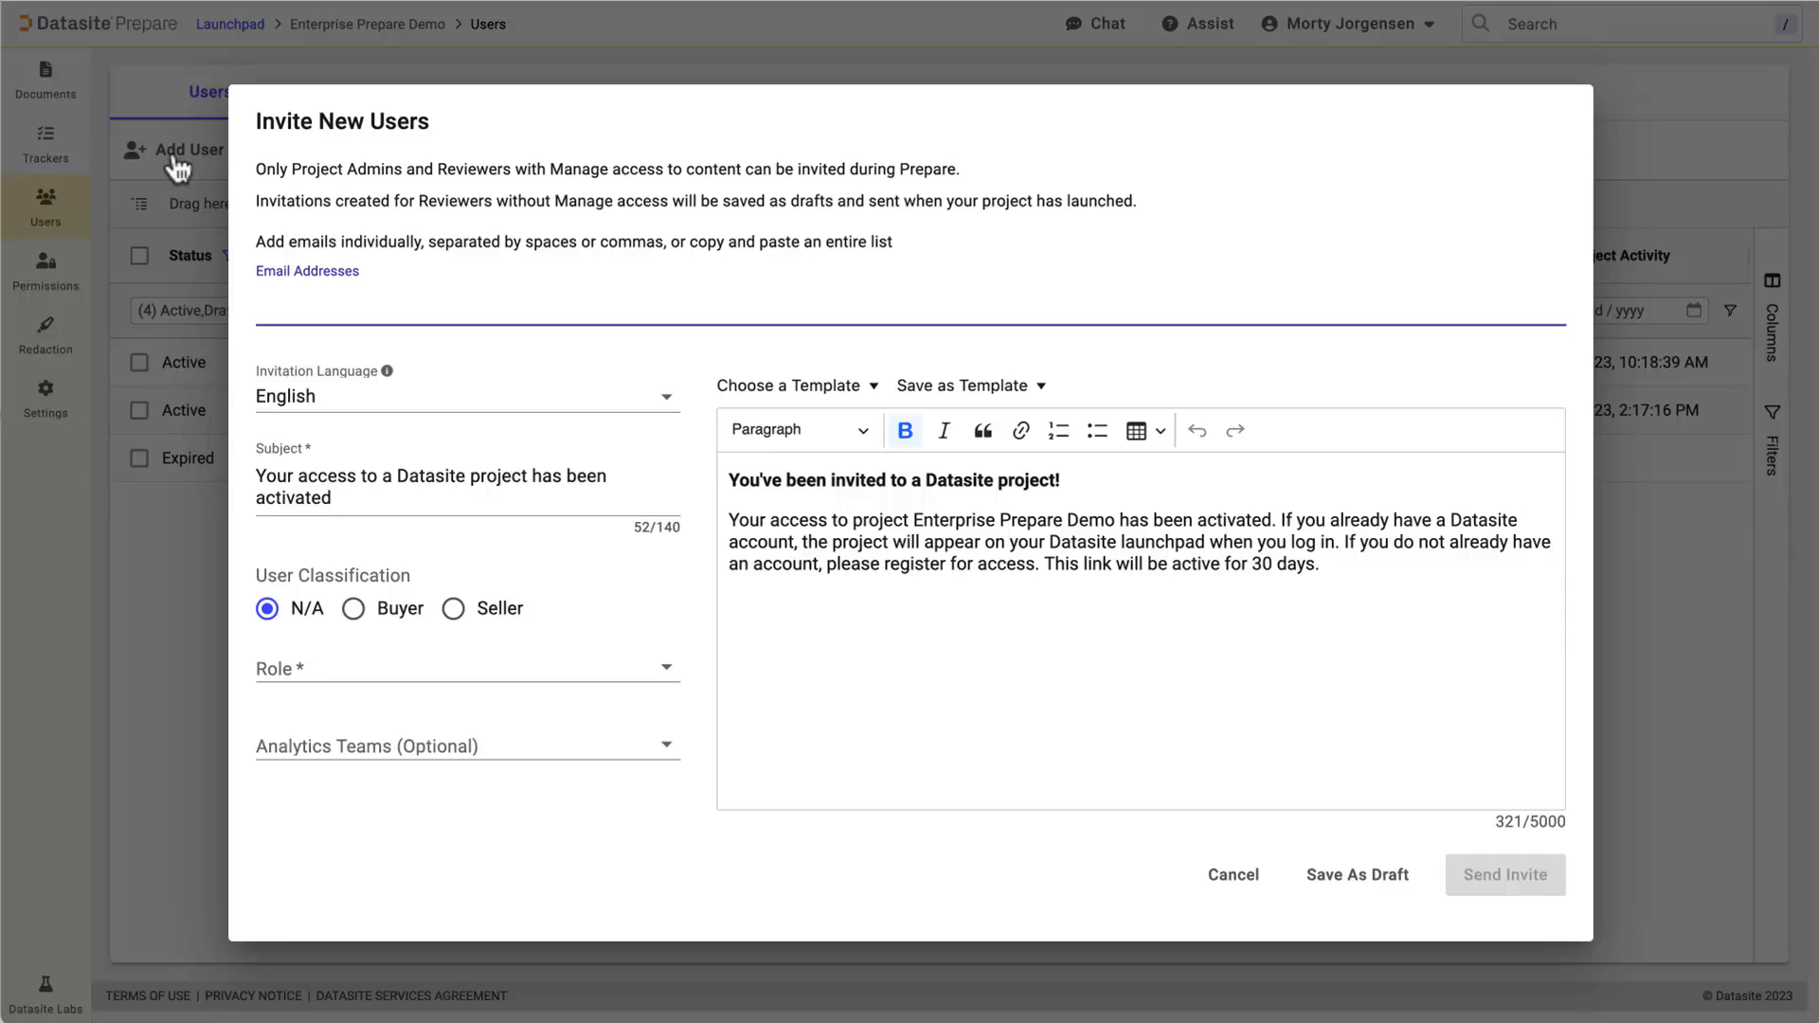
pyautogui.click(1231, 875)
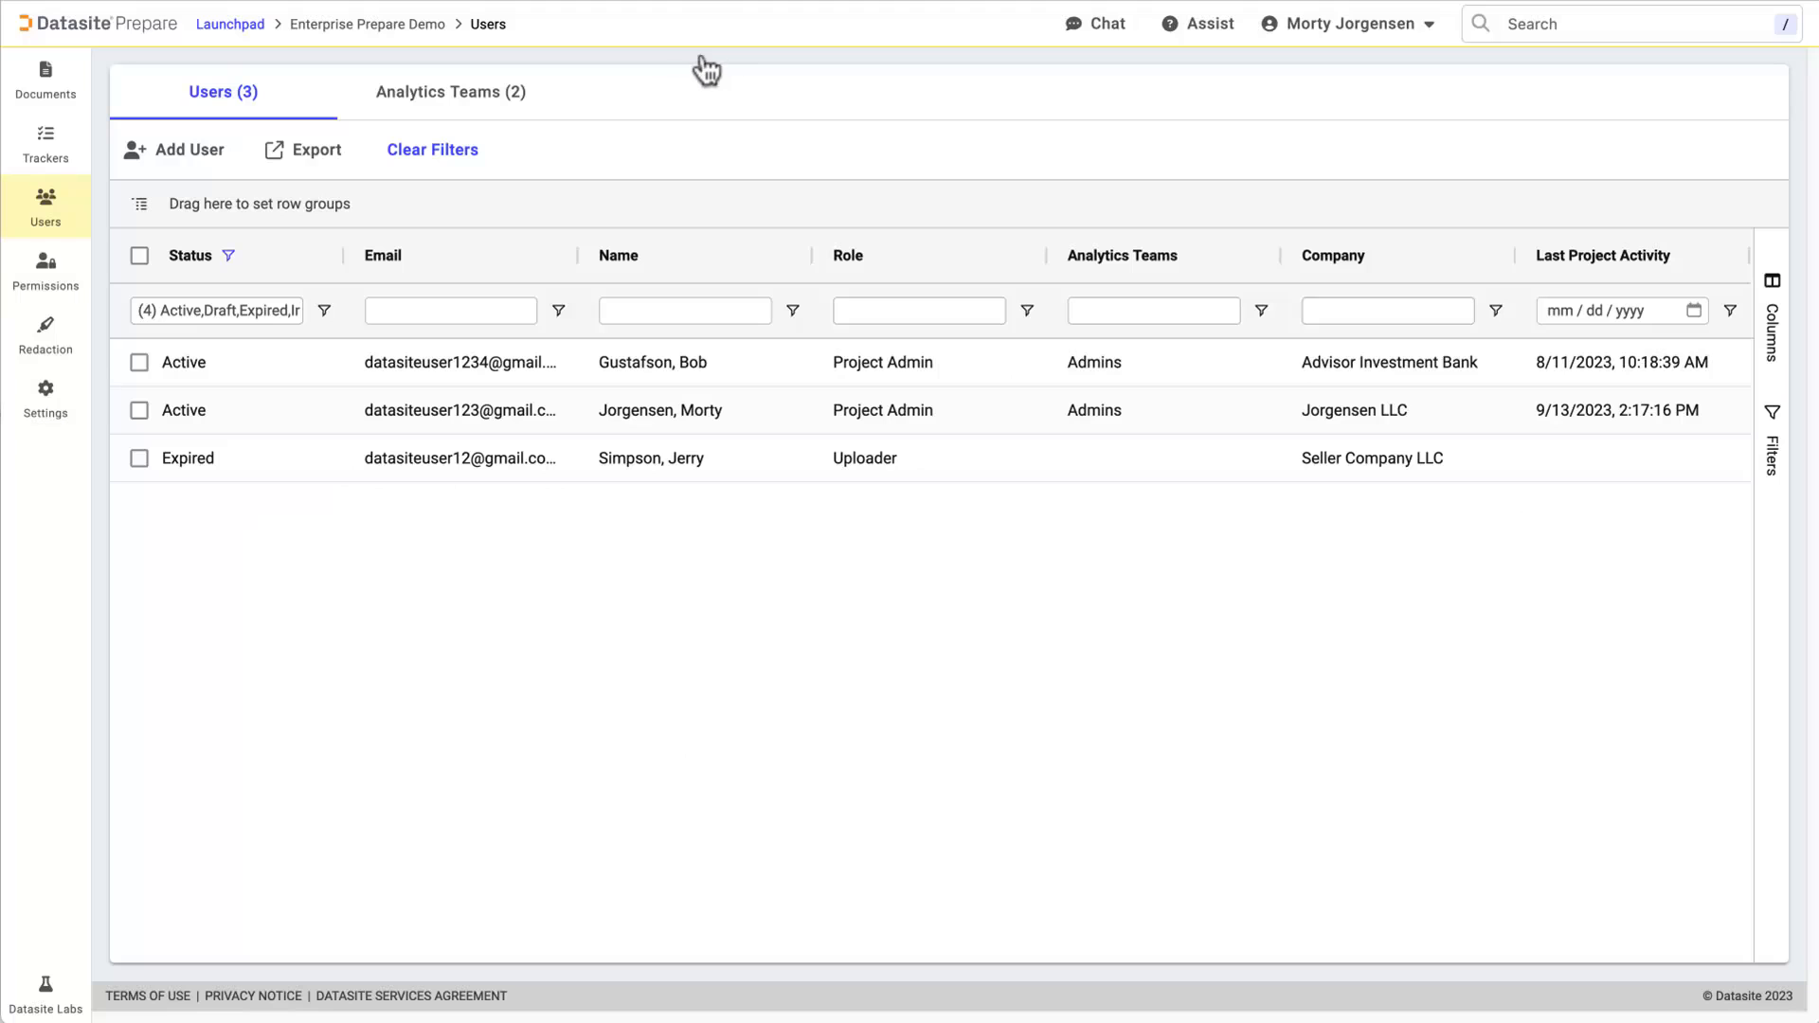
pyautogui.click(451, 91)
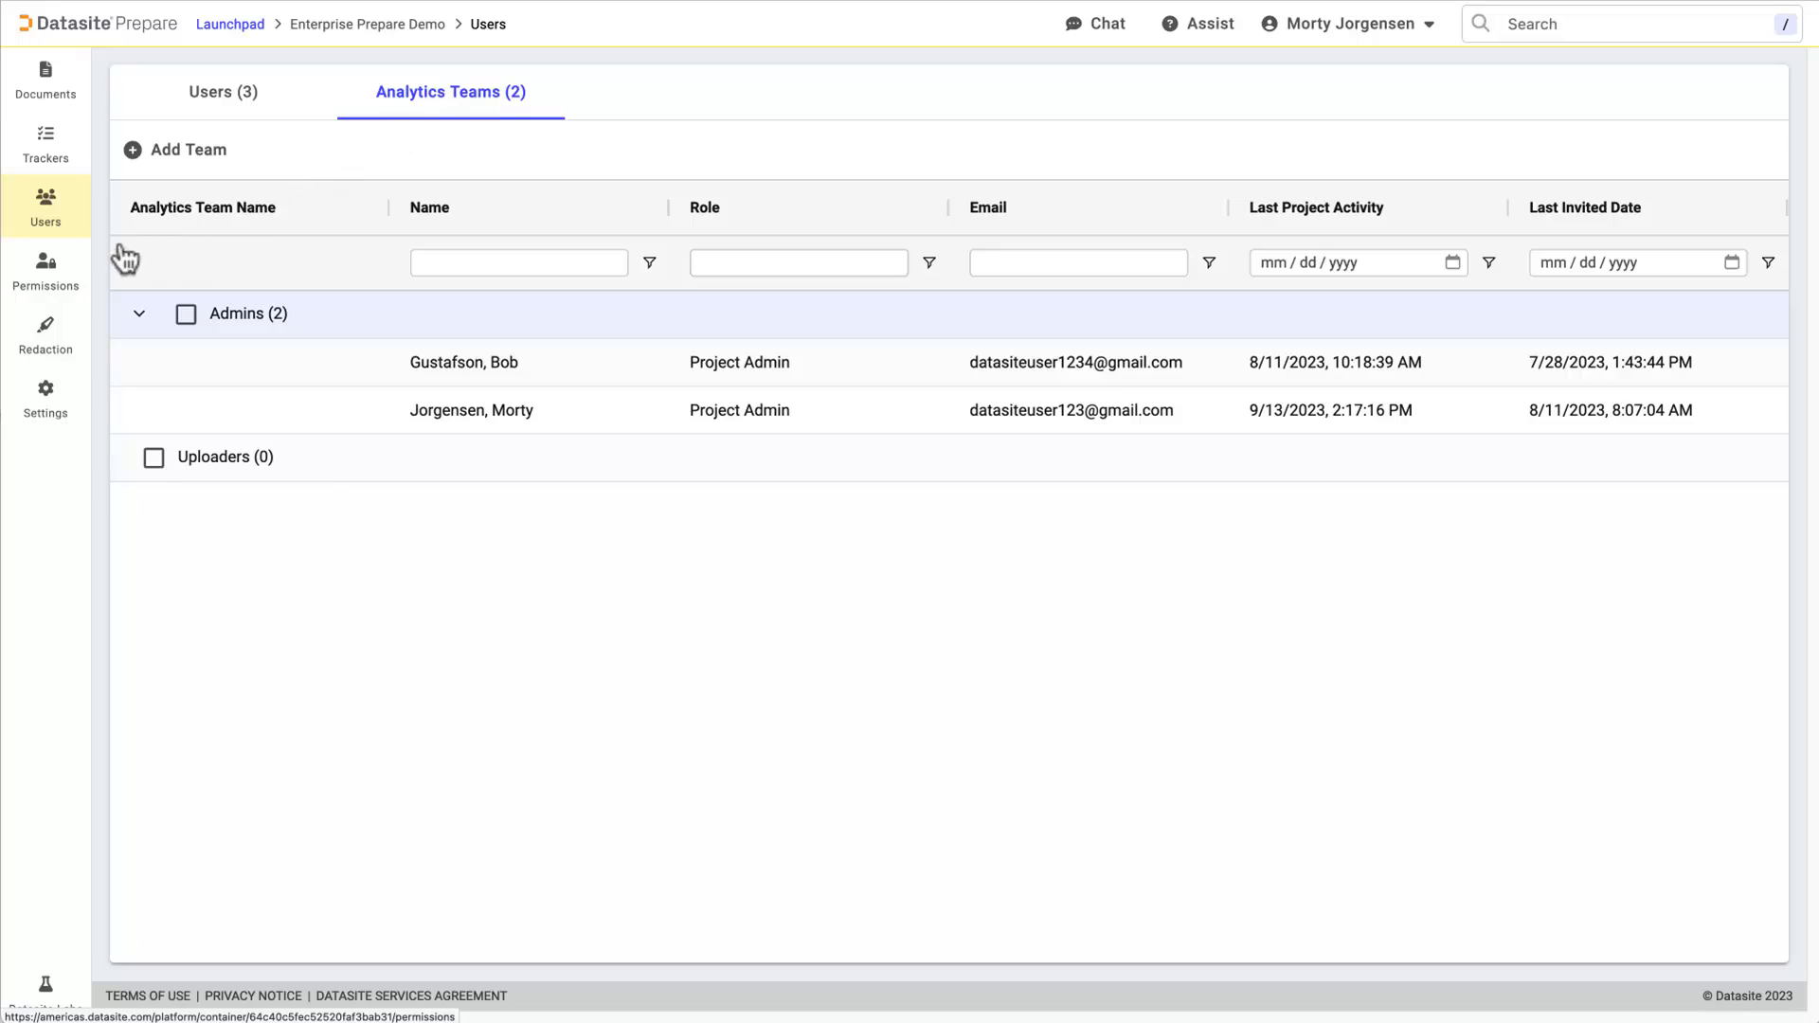
# Step: Show the Uploader role's feature access rights for documents, users, trackers and redaction
pyautogui.click(46, 271)
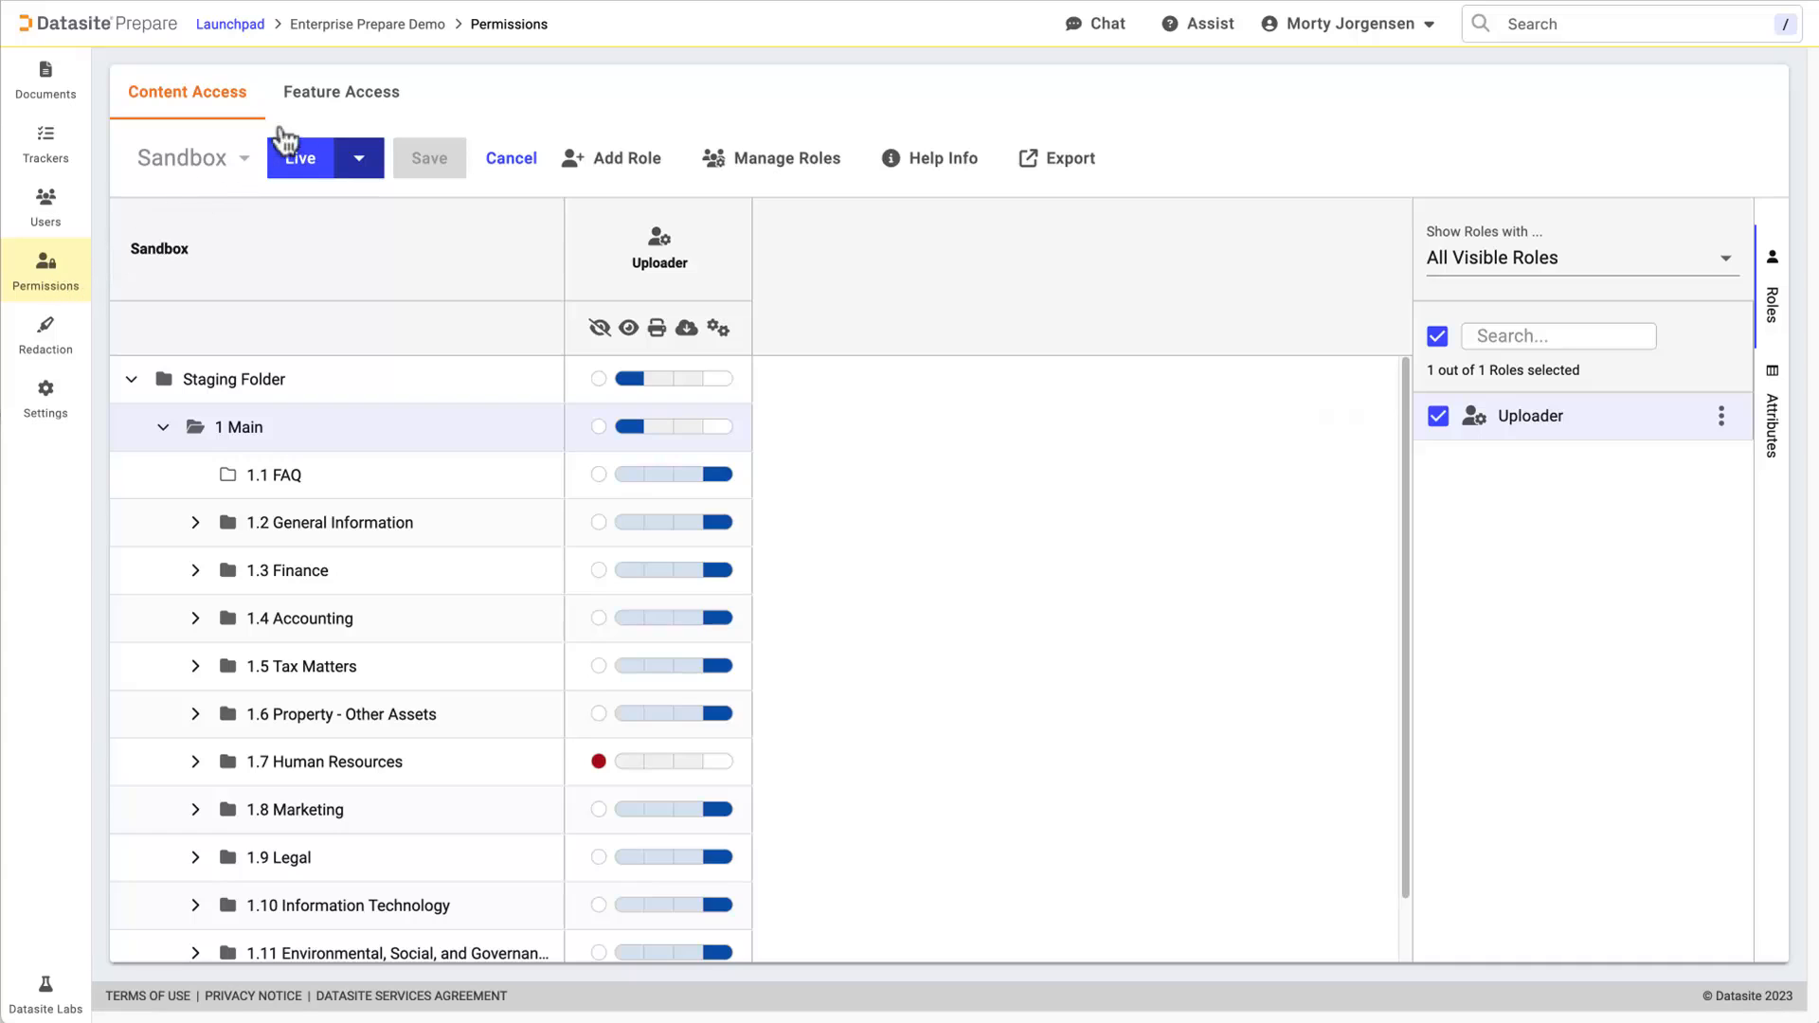
pyautogui.click(341, 91)
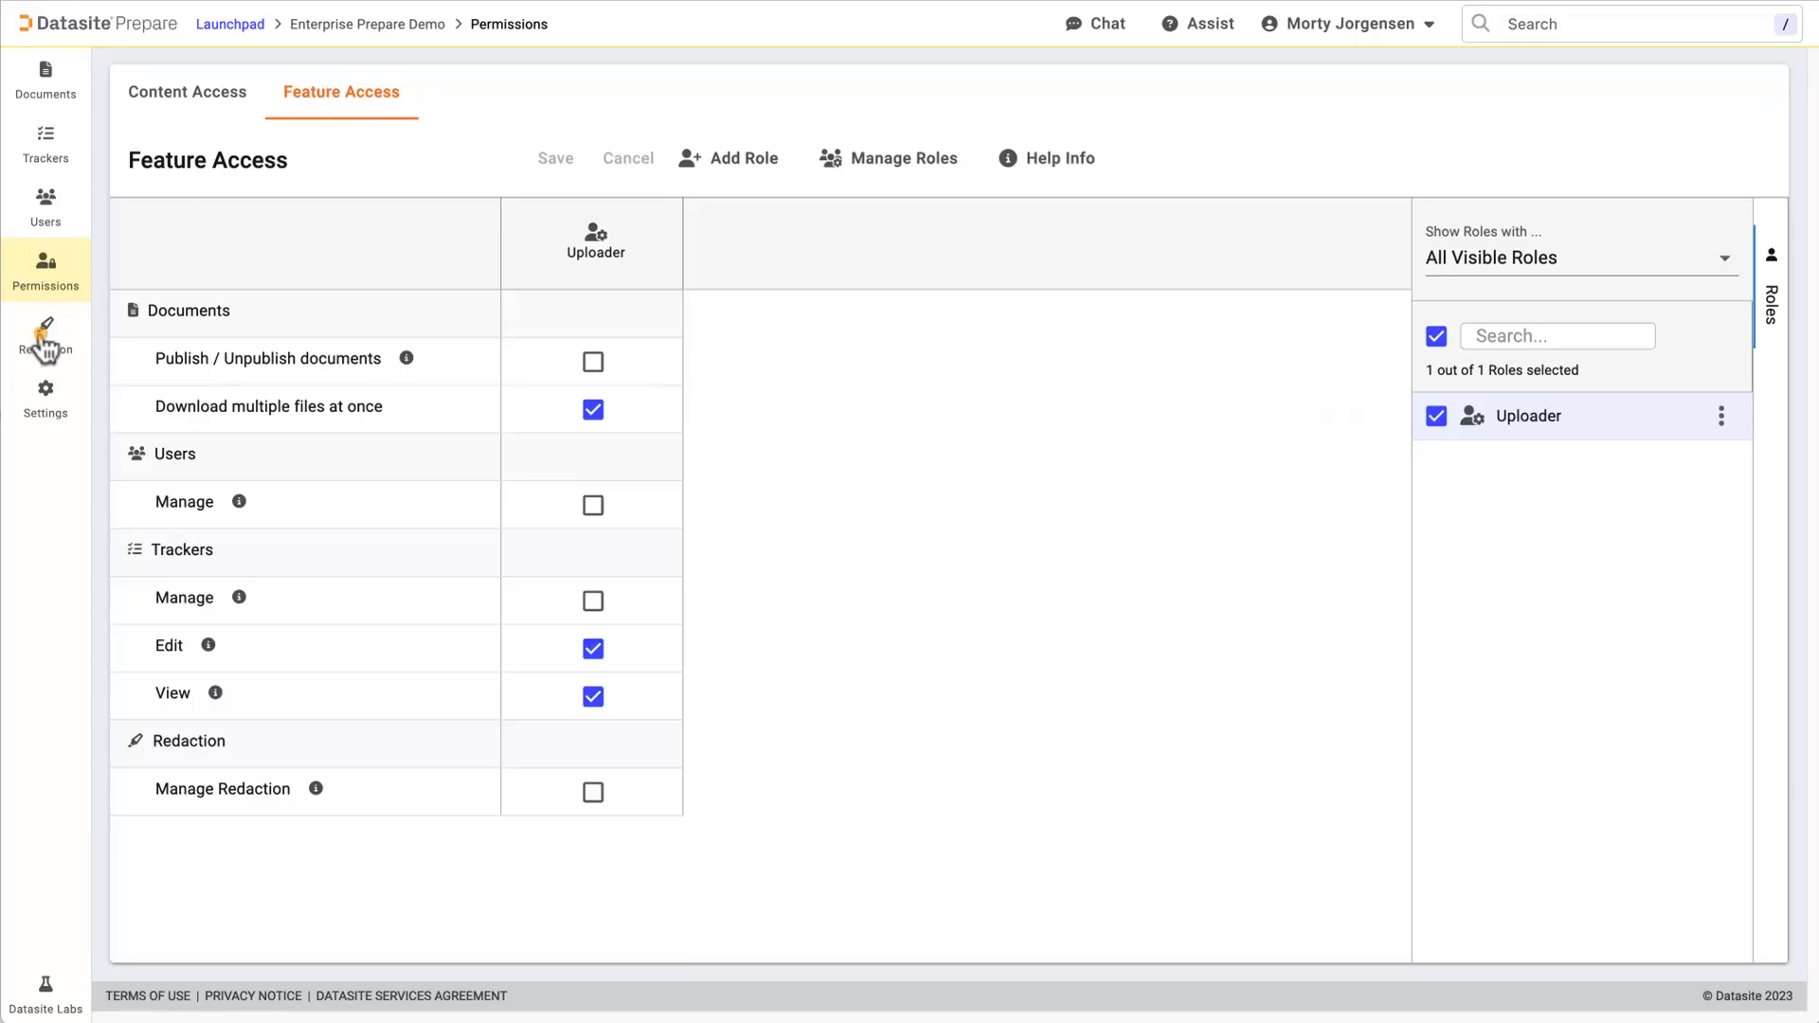
# Step: Select the Redaction Confirmed Municipal lease row to show its file info and status
pyautogui.click(46, 334)
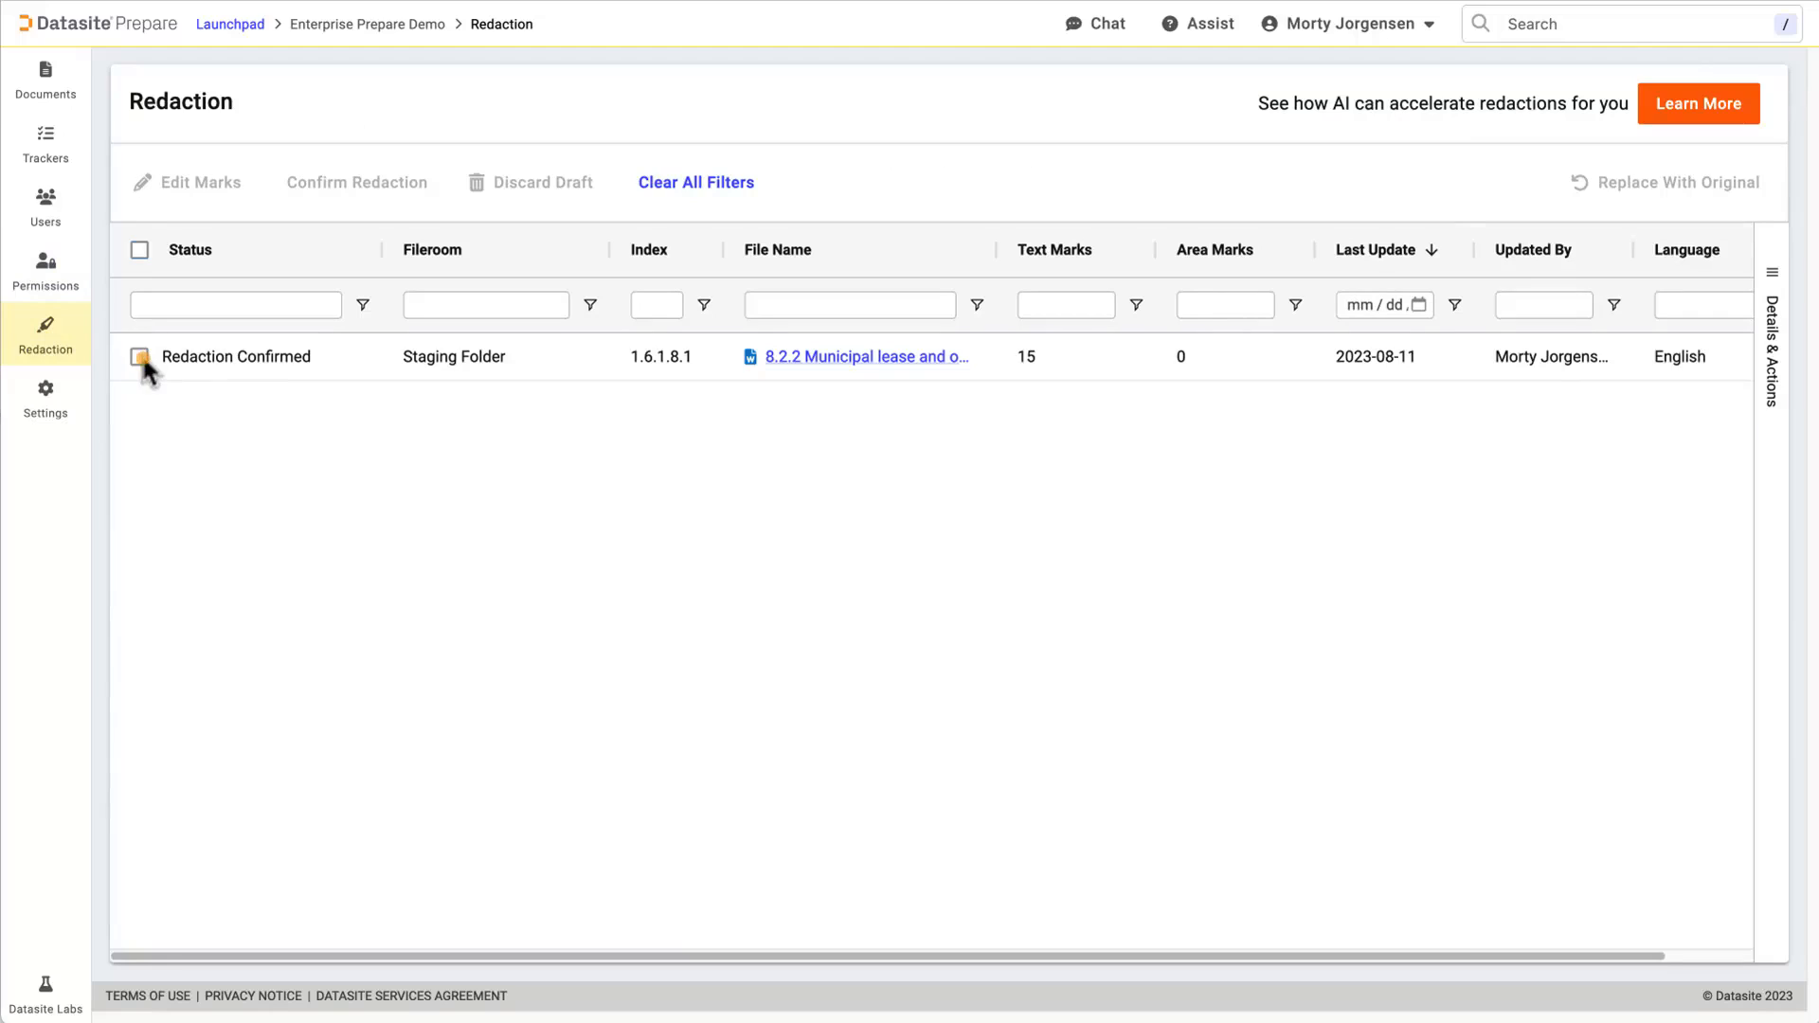
pyautogui.click(139, 356)
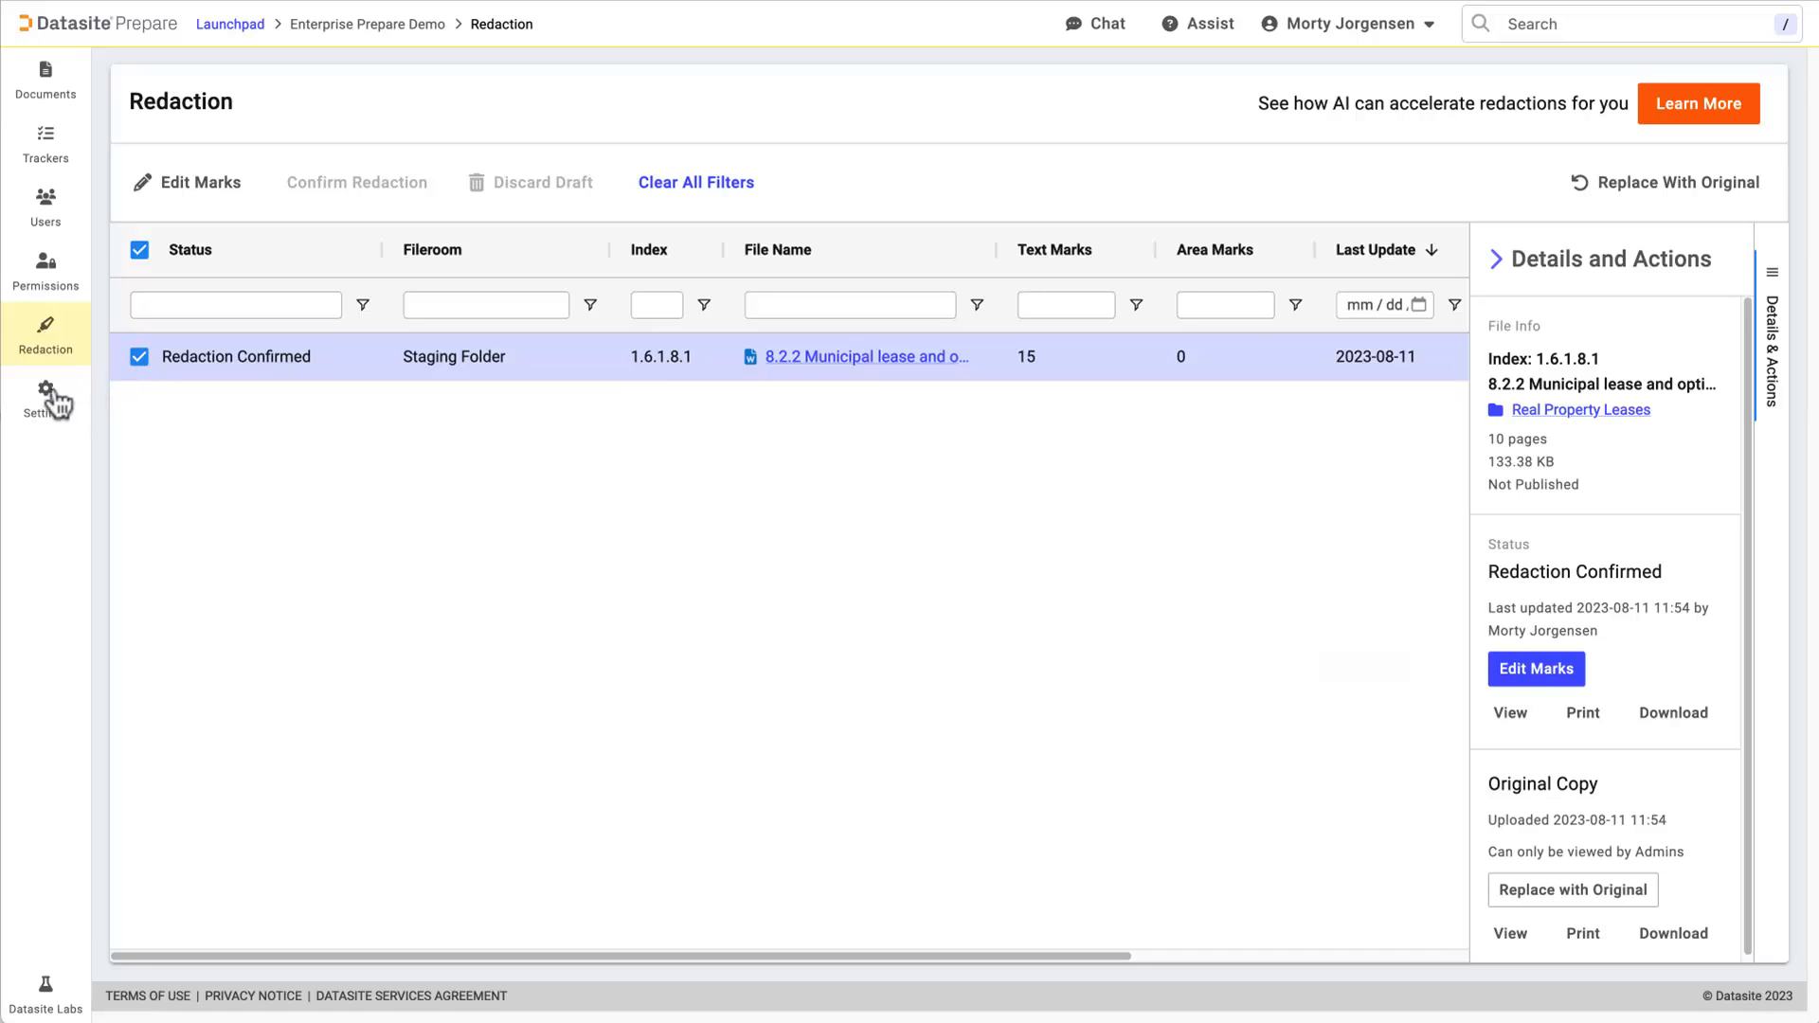
# Step: Show the project Inbox settings with its email forwarding address and sender permissions
pyautogui.click(45, 398)
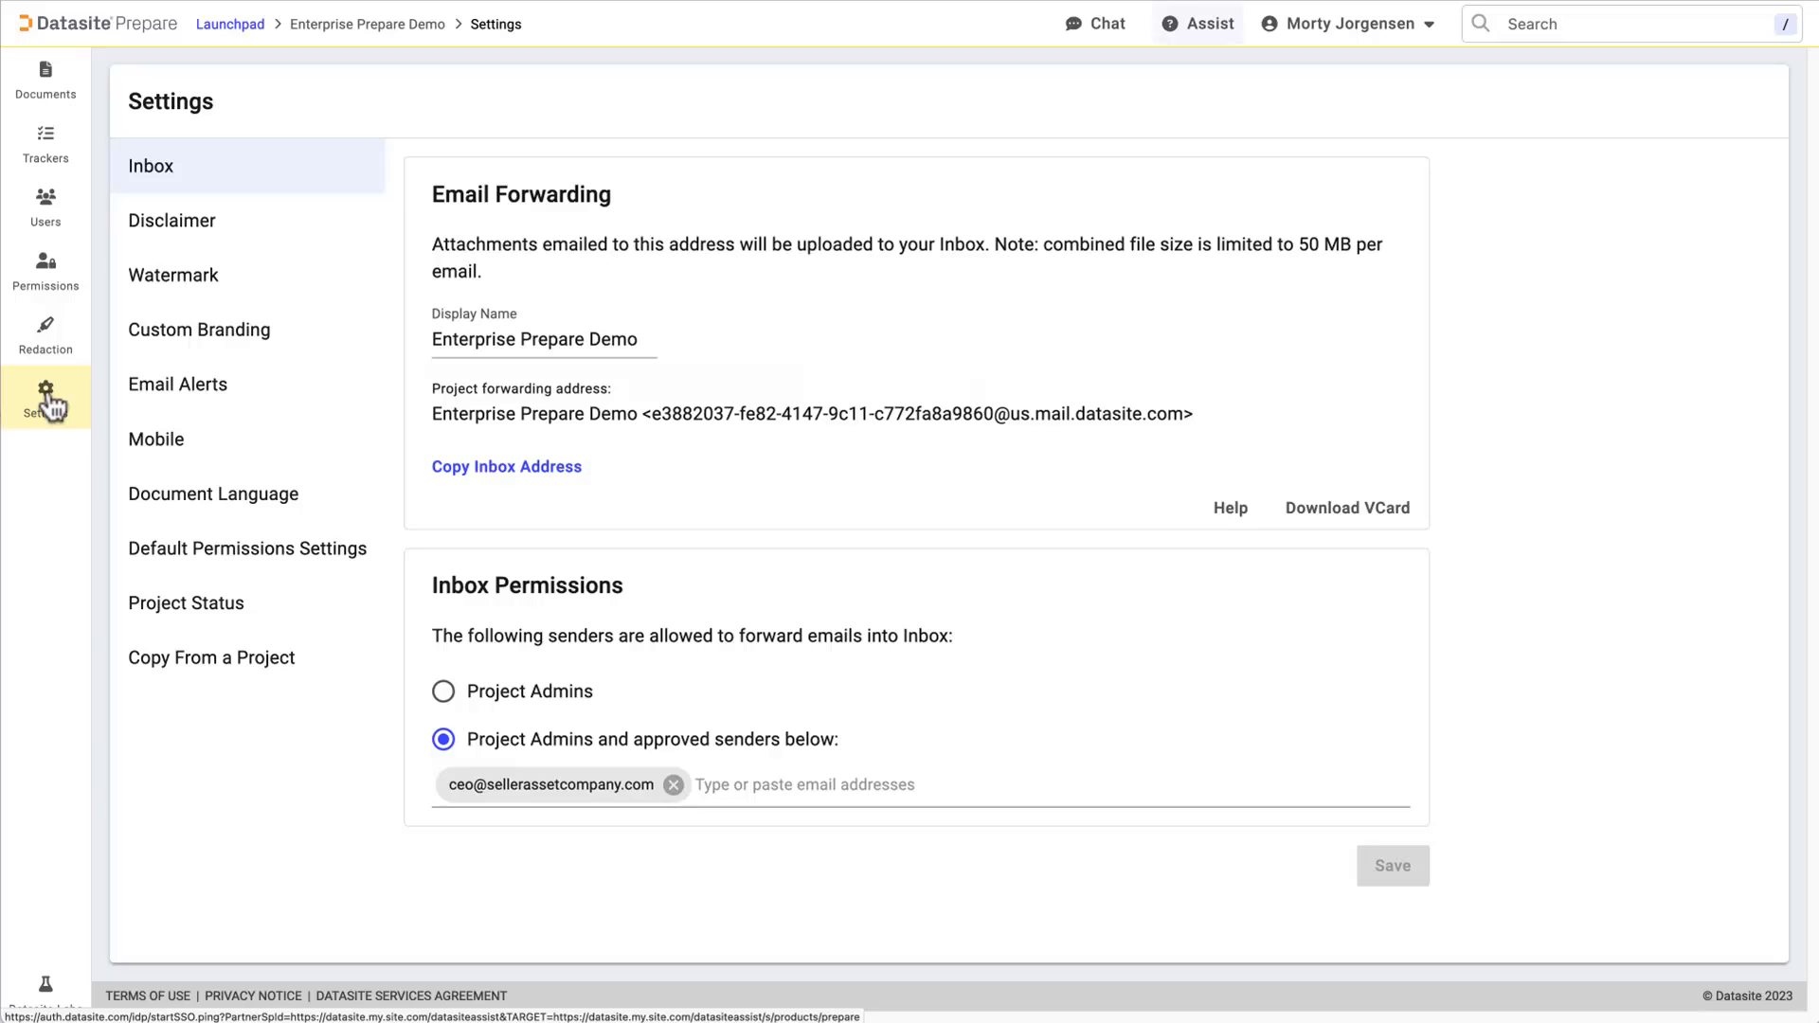
pyautogui.moveTo(1194, 38)
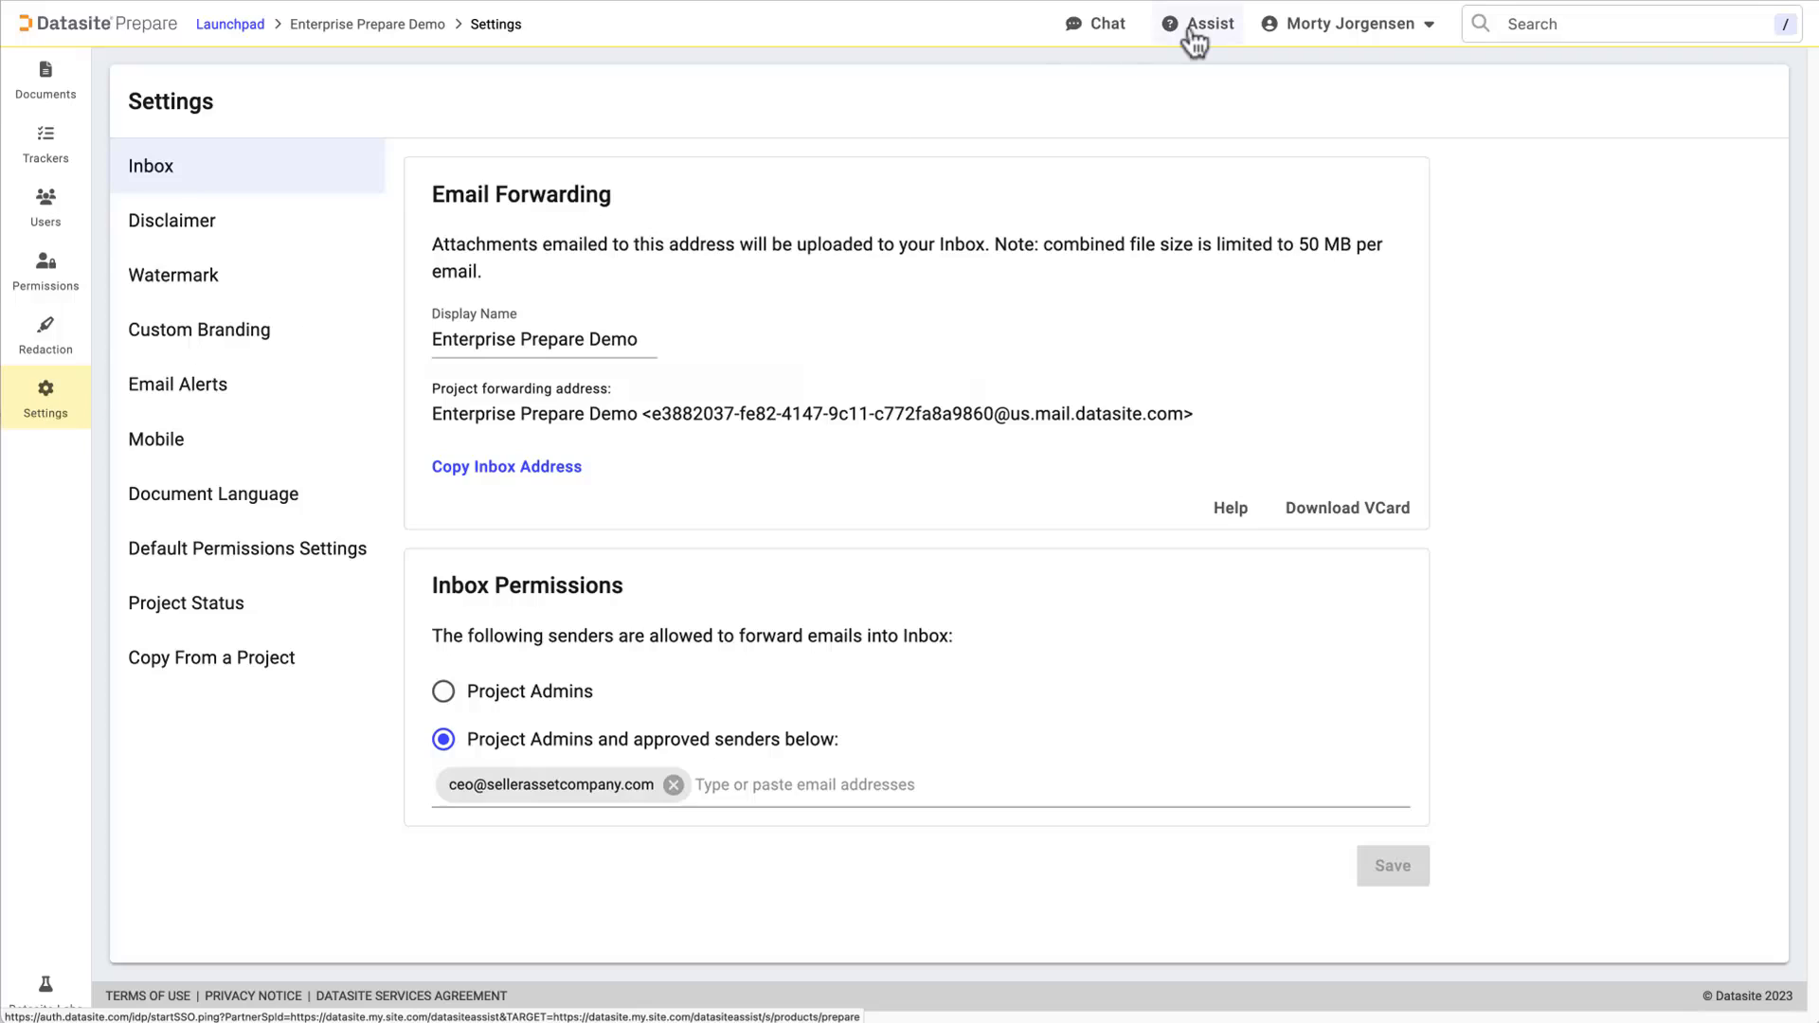